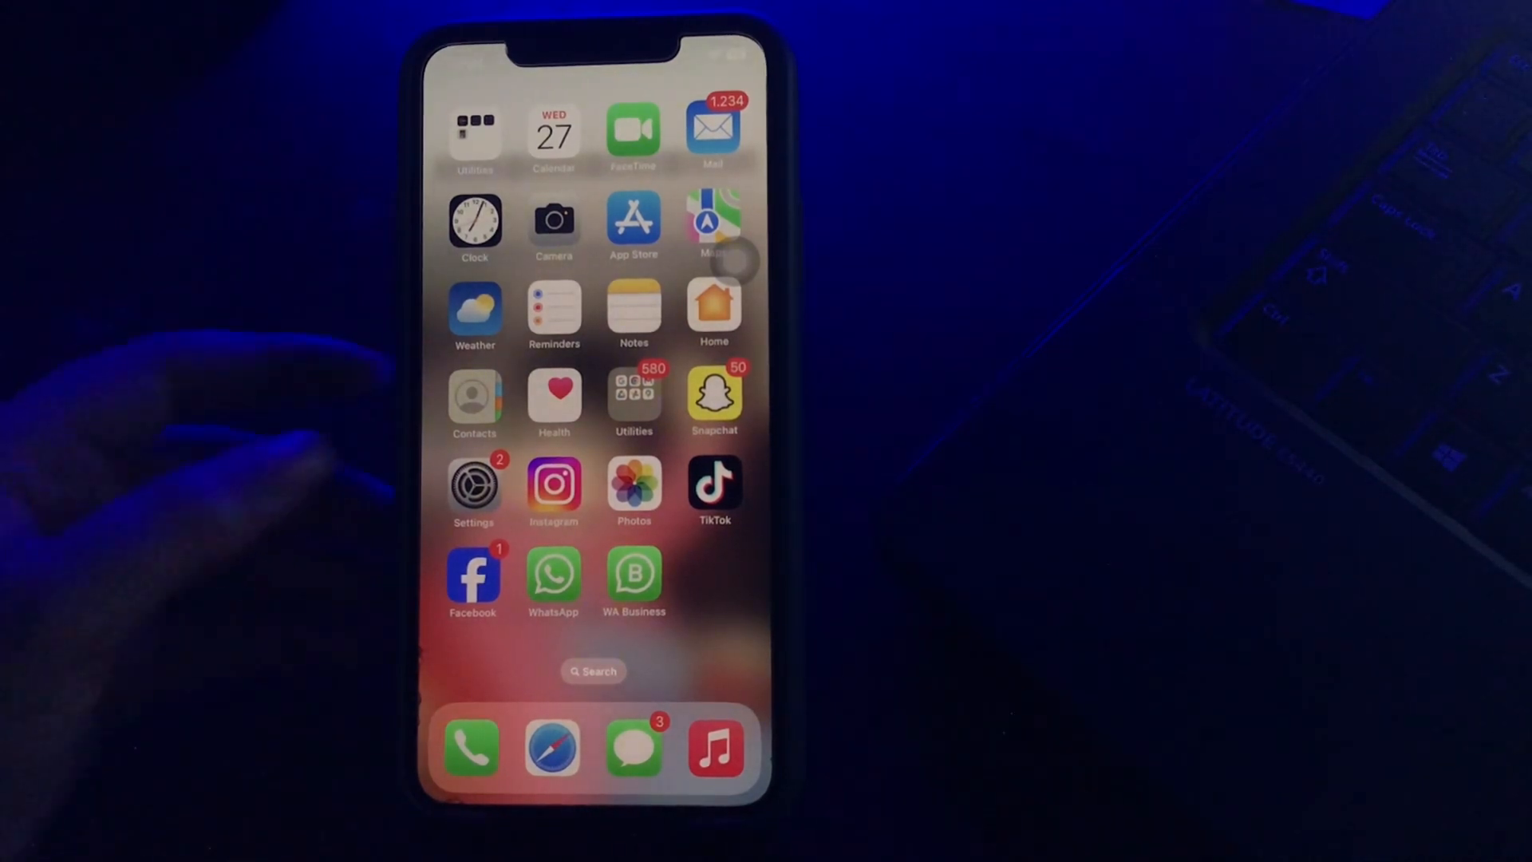
Step: Open Settings and go to the Wi-Fi network settings for Alnisa G Floor
{"action": "left_click", "coordinate": [474, 484]}
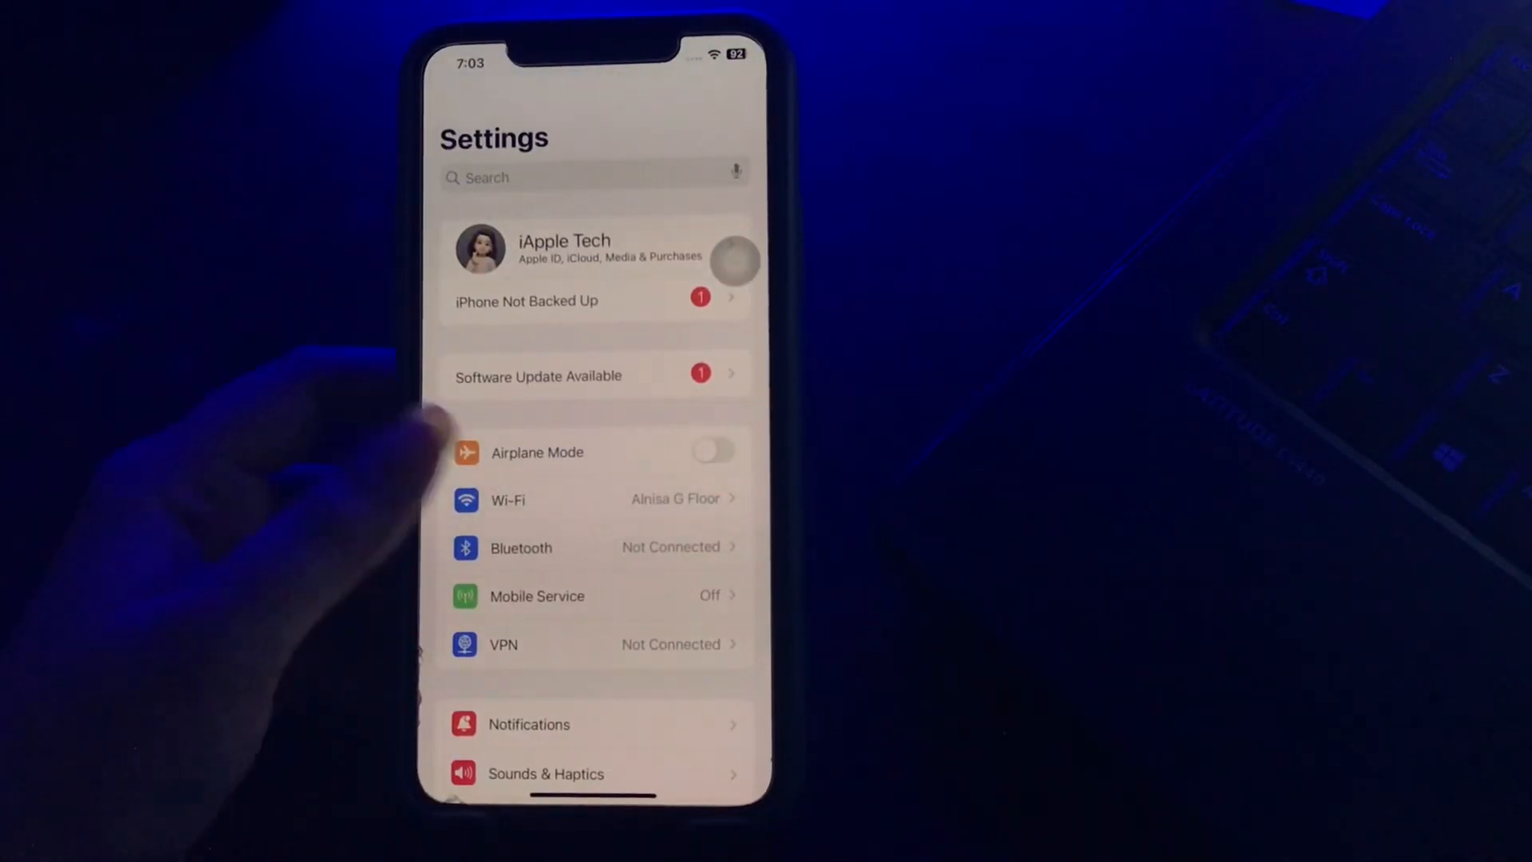
{"action": "left_click", "coordinate": [504, 499]}
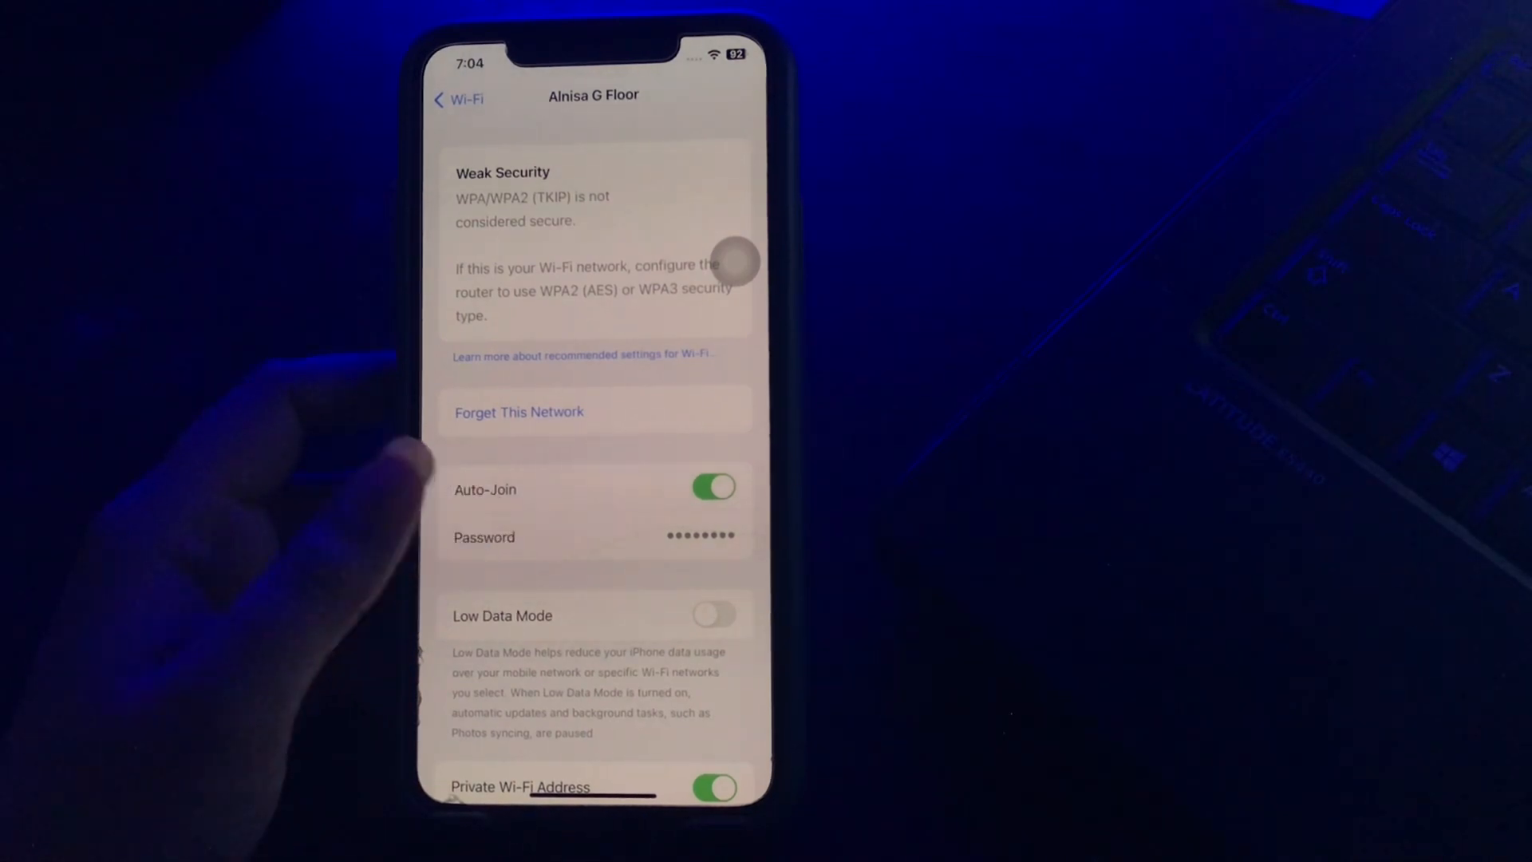
Step: Reveal and copy the saved Alnisa G Floor Wi-Fi password
{"action": "left_click", "coordinate": [698, 536]}
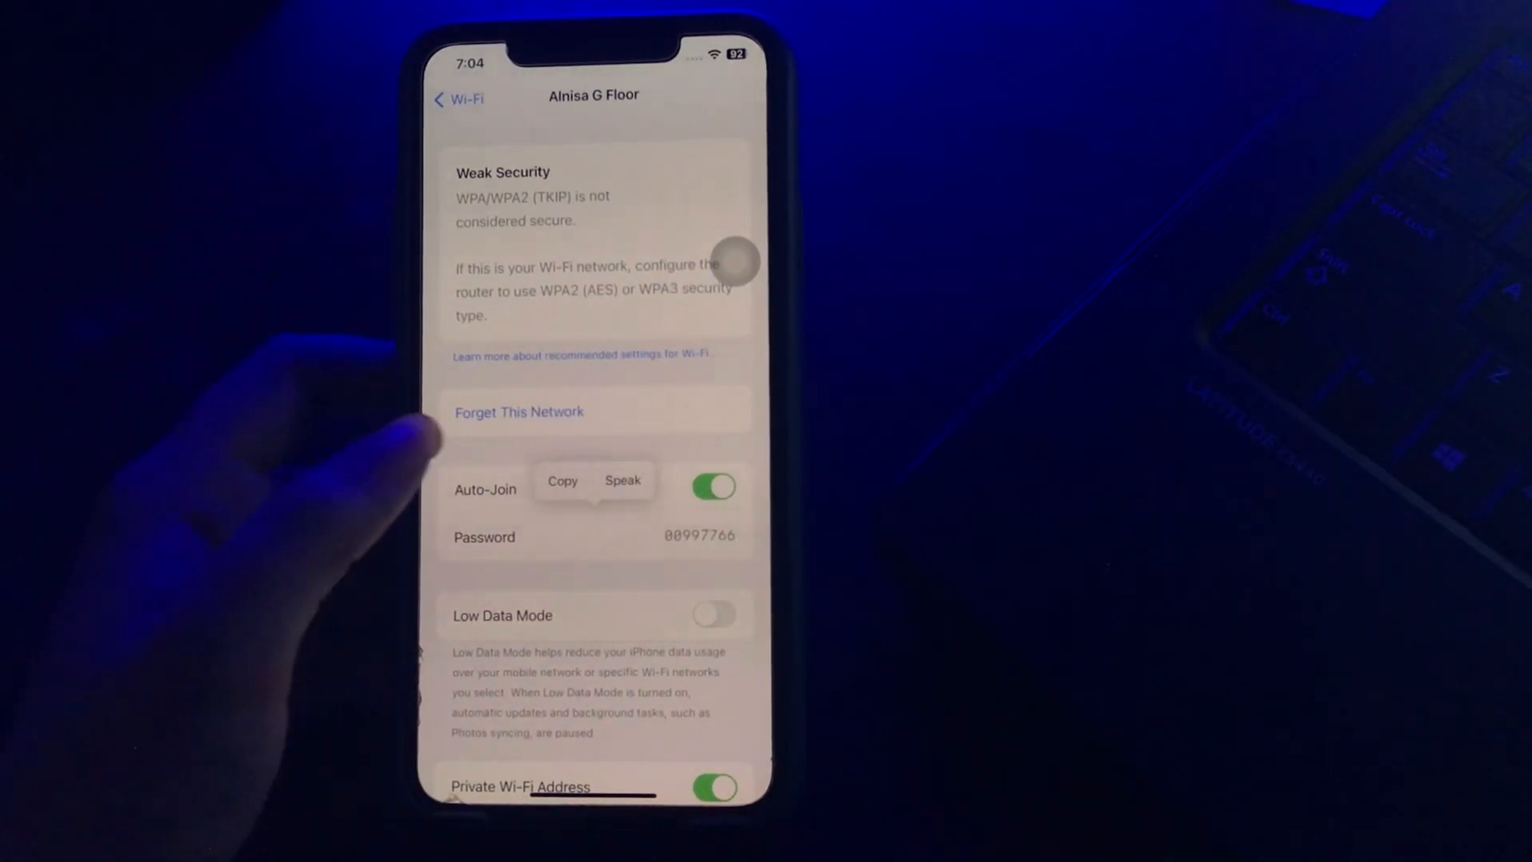
{"action": "left_click", "coordinate": [518, 412]}
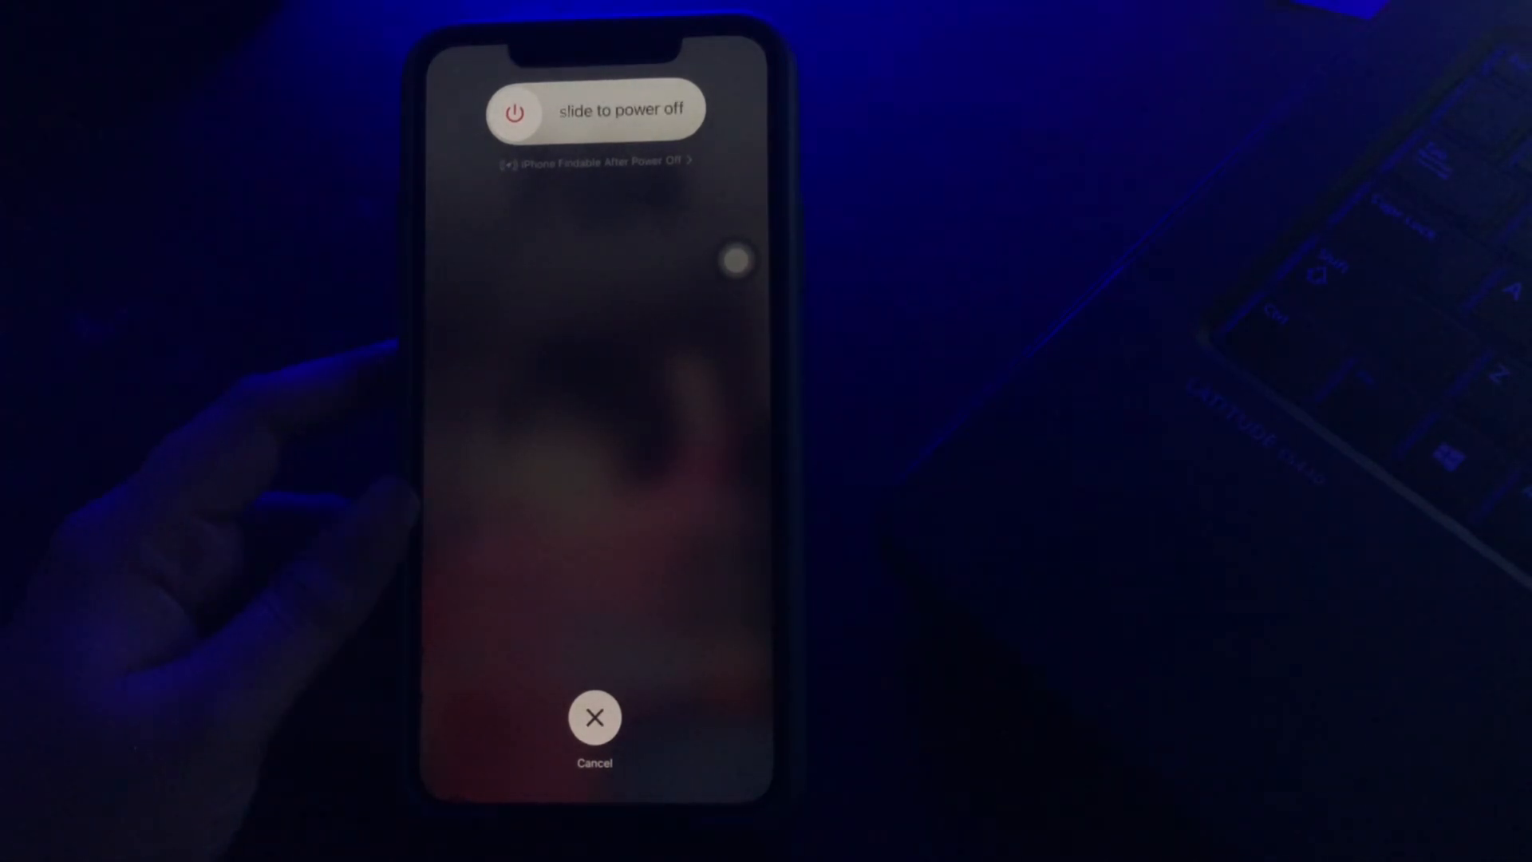
Step: Slide to power off the iPhone and restart it
{"action": "left_click", "coordinate": [594, 717]}
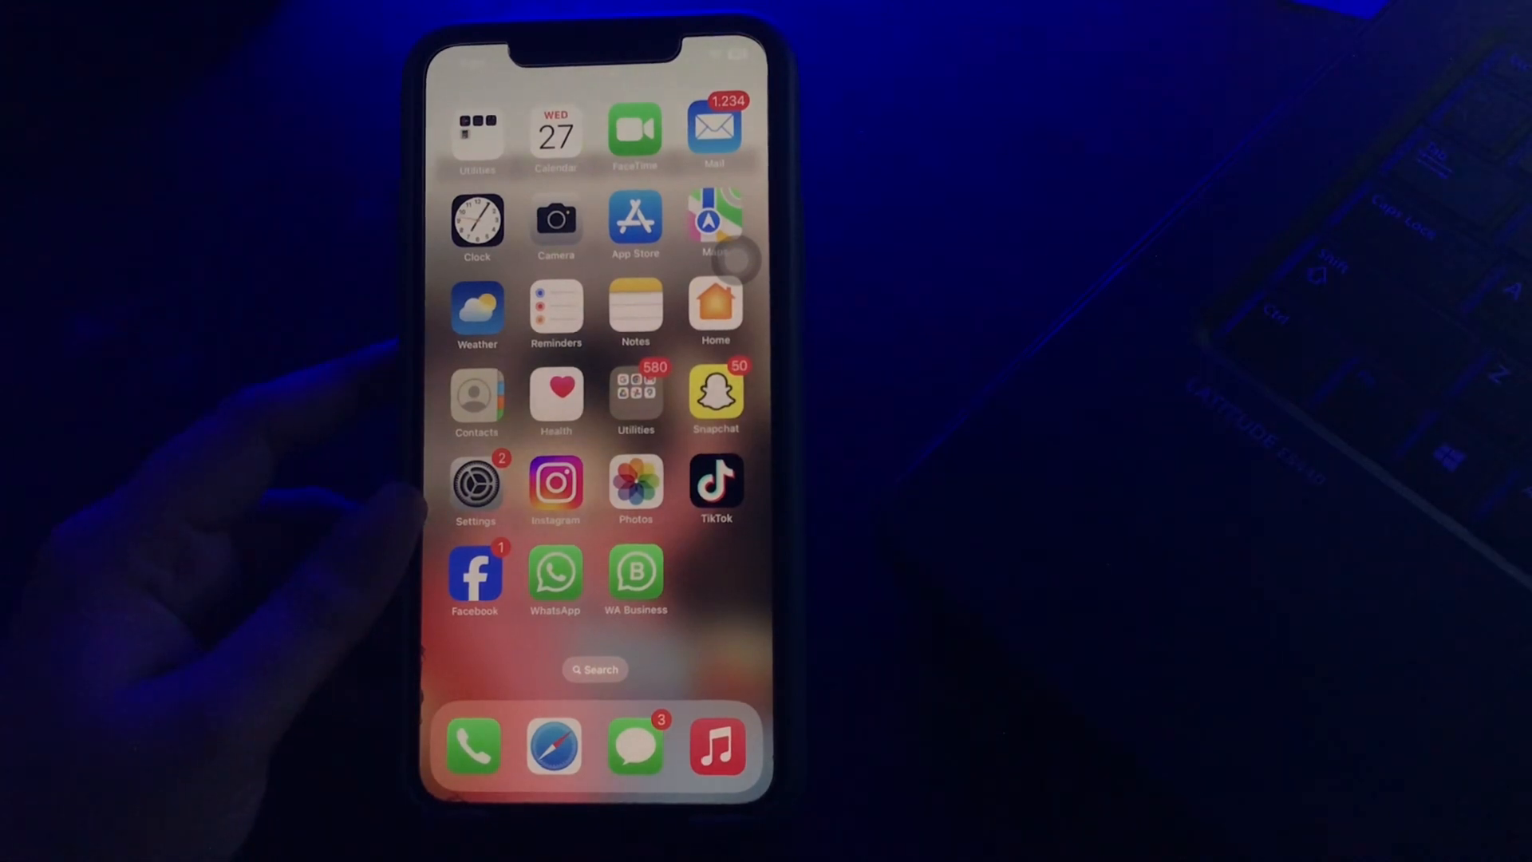
Step: Navigate through Settings > General to the Transfer or Reset iPhone page
{"action": "left_click", "coordinate": [477, 486]}
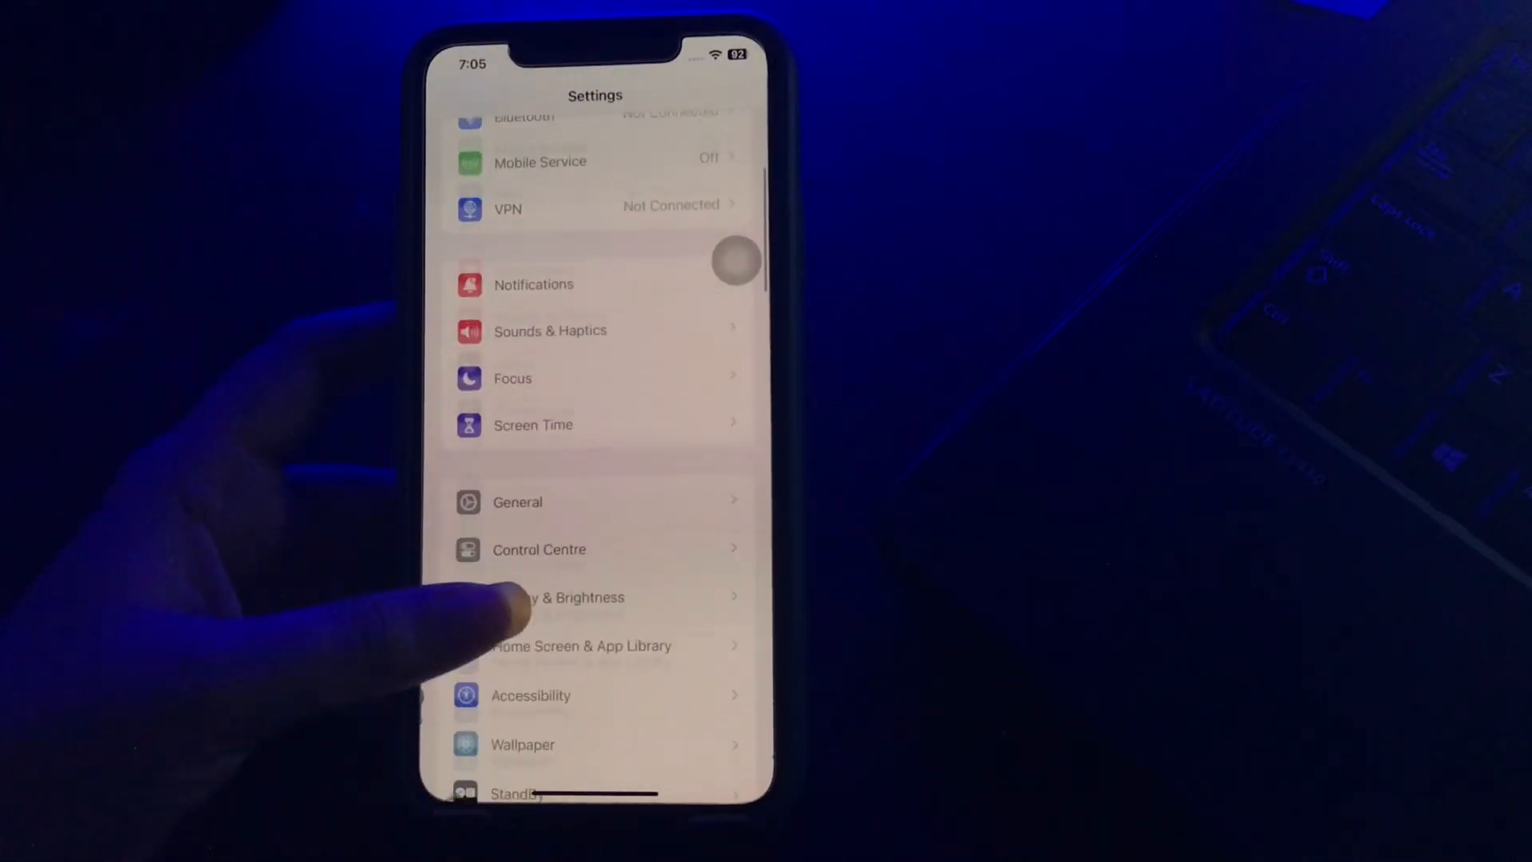
{"action": "left_click", "coordinate": [518, 501]}
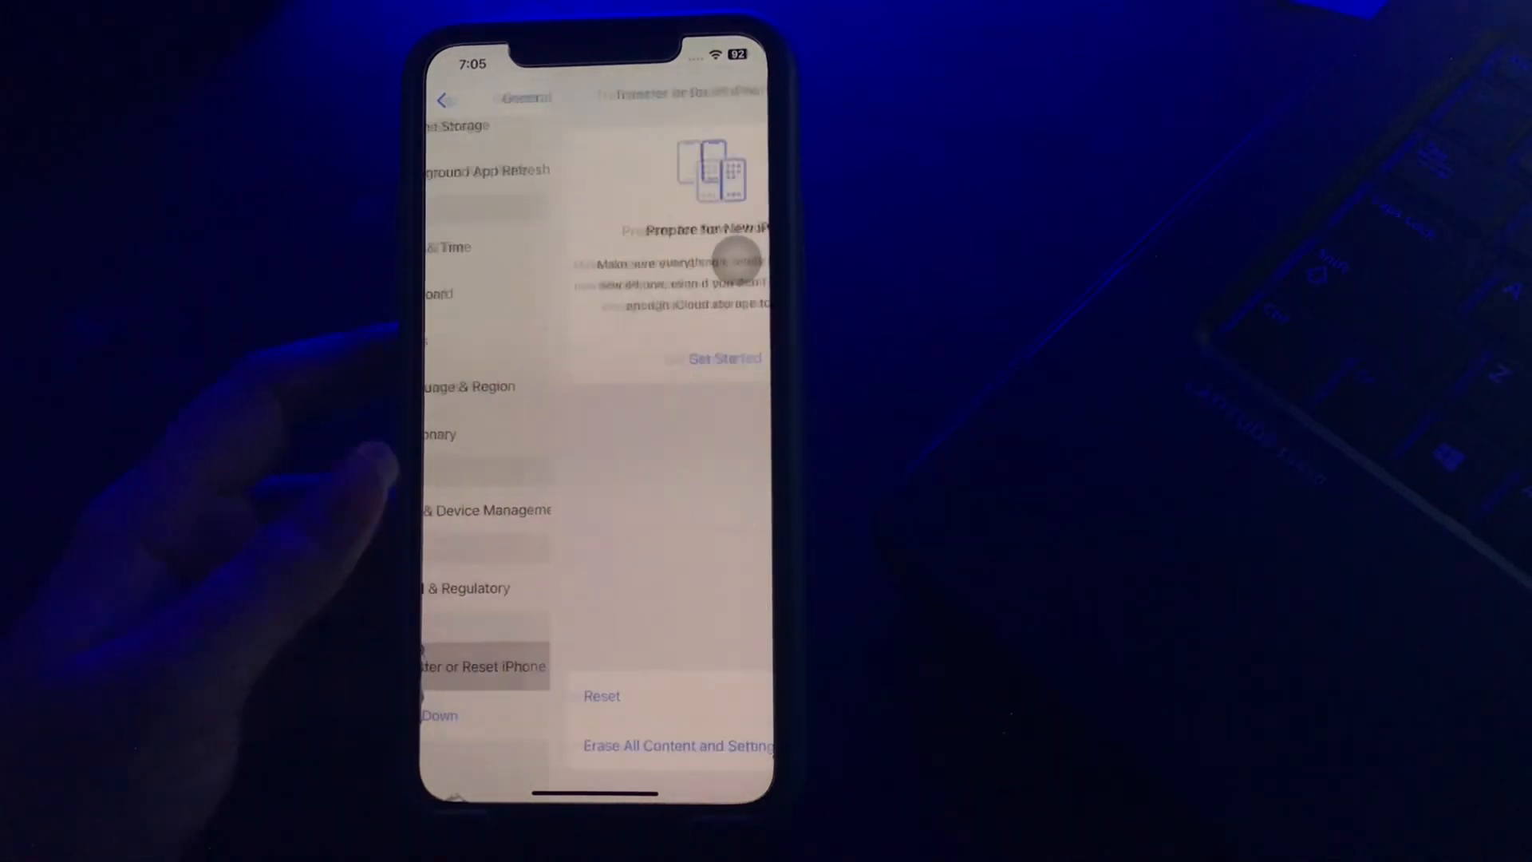
{"action": "left_click", "coordinate": [483, 666]}
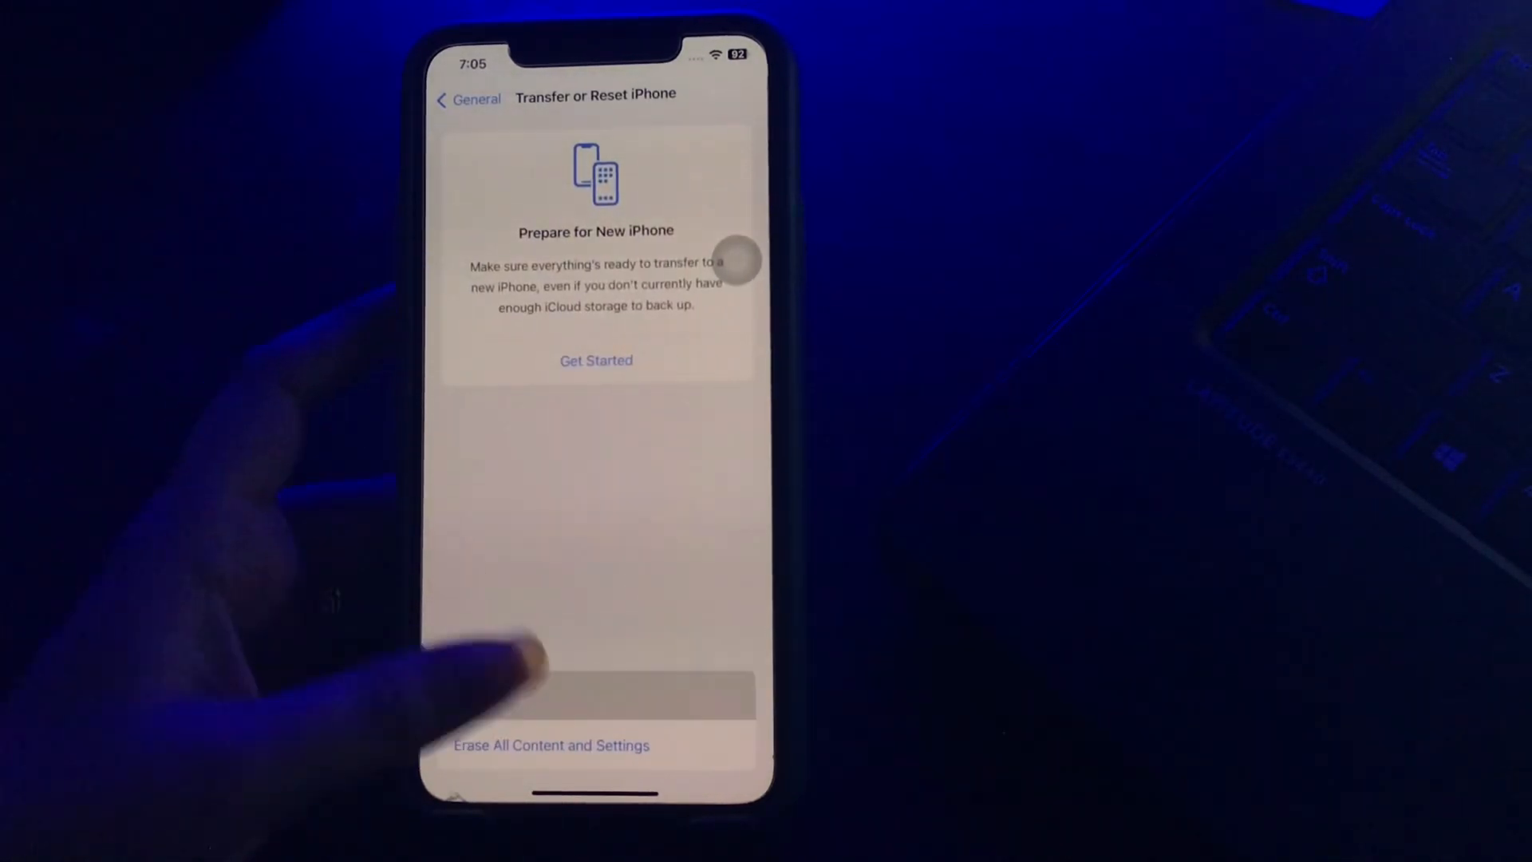